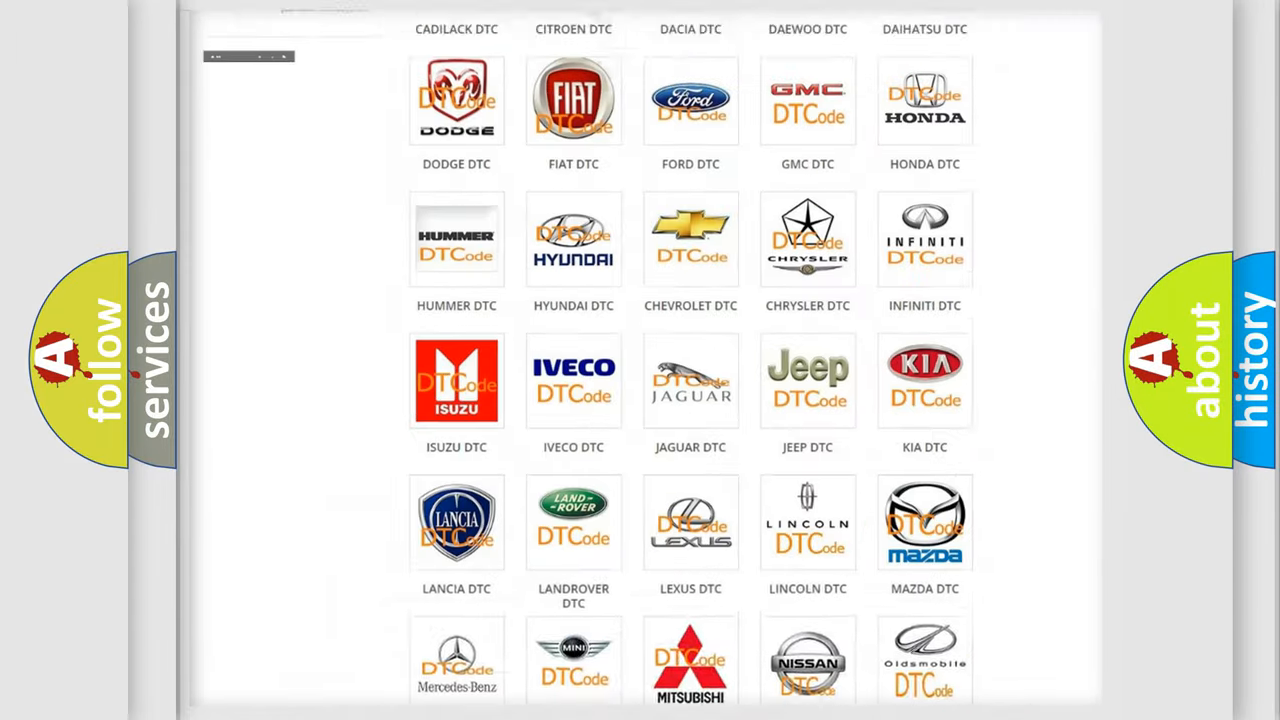
Step: Go to the Jeep DTC category and browse its list of diagnostic trouble code subcategories
scroll(up, 3)
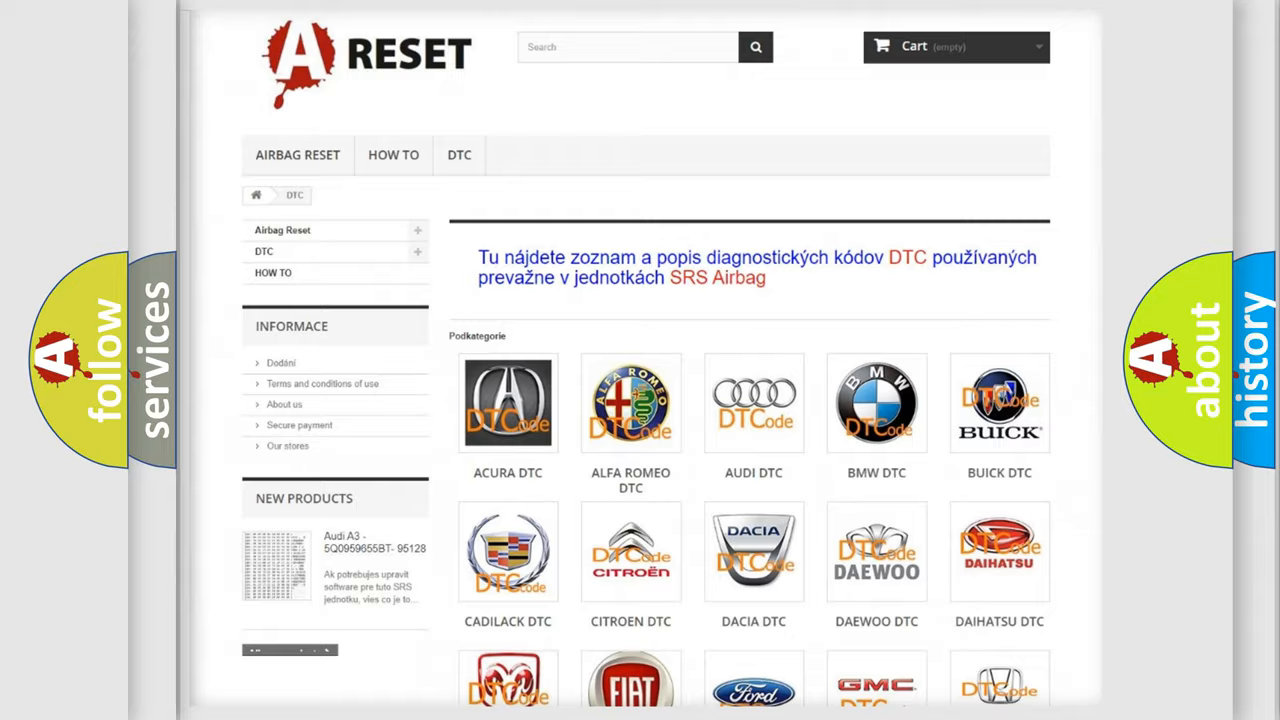
scroll(down, 3)
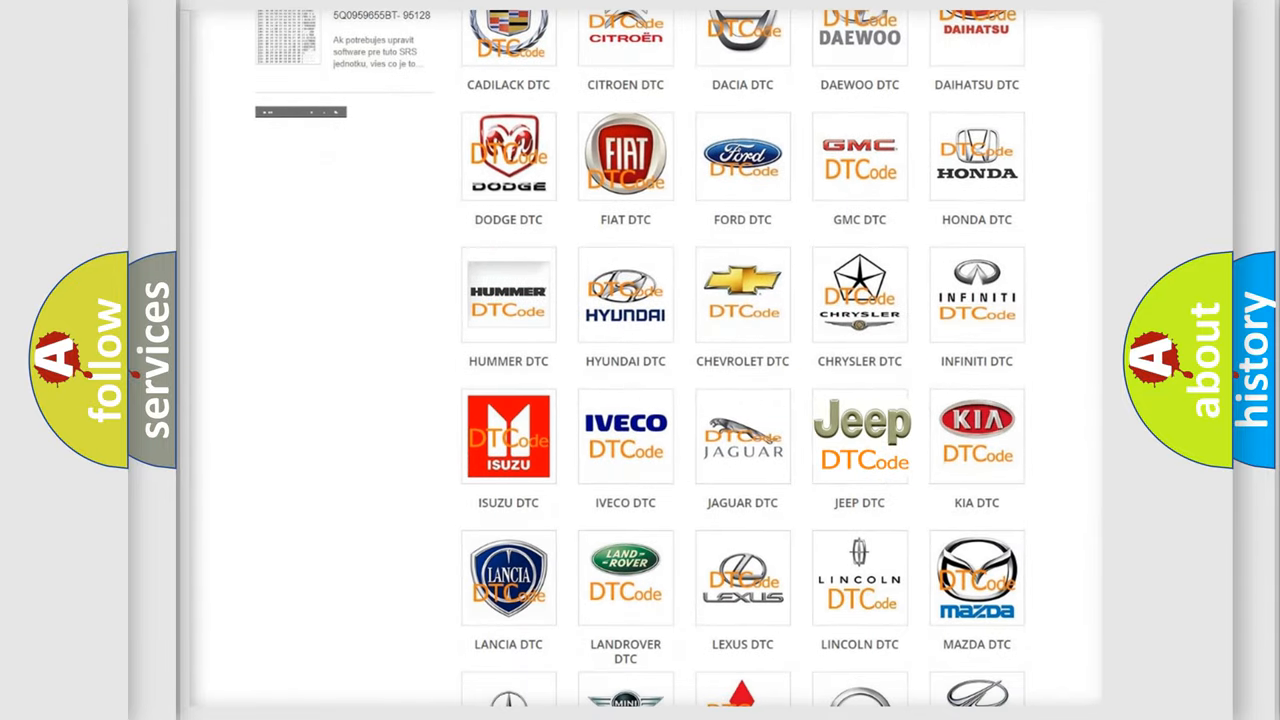
click(860, 436)
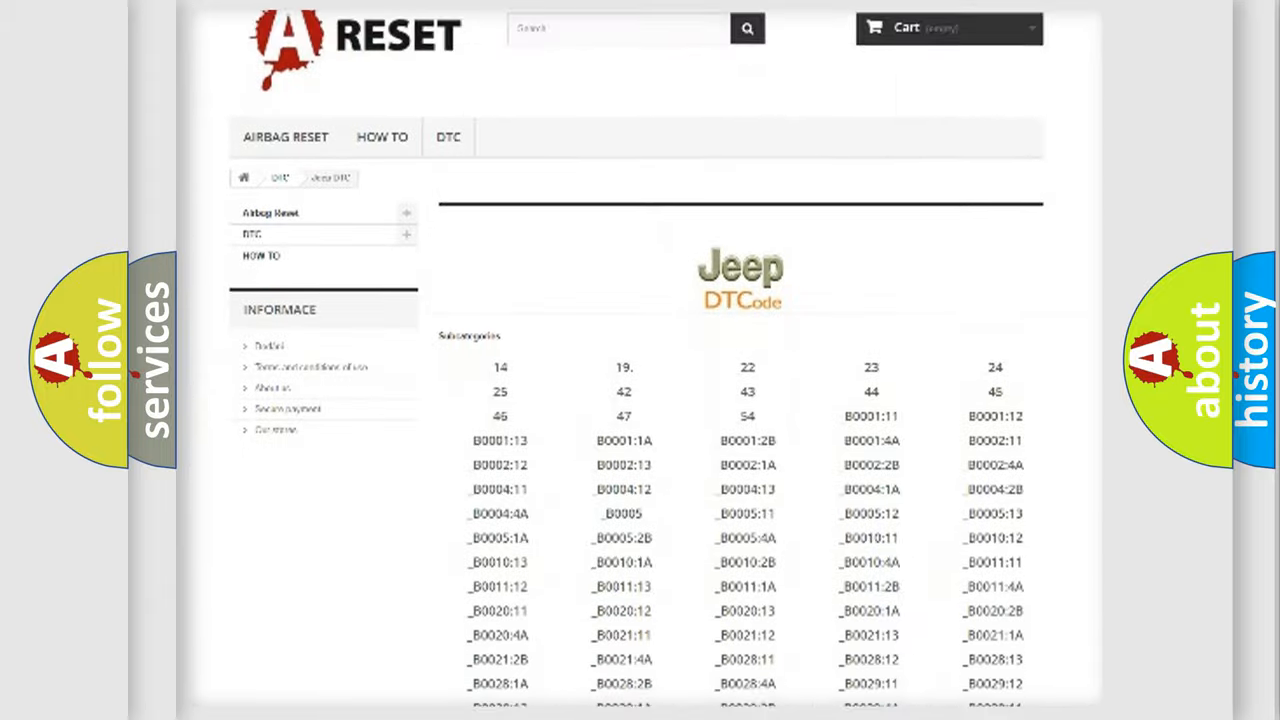
scroll(down, 3)
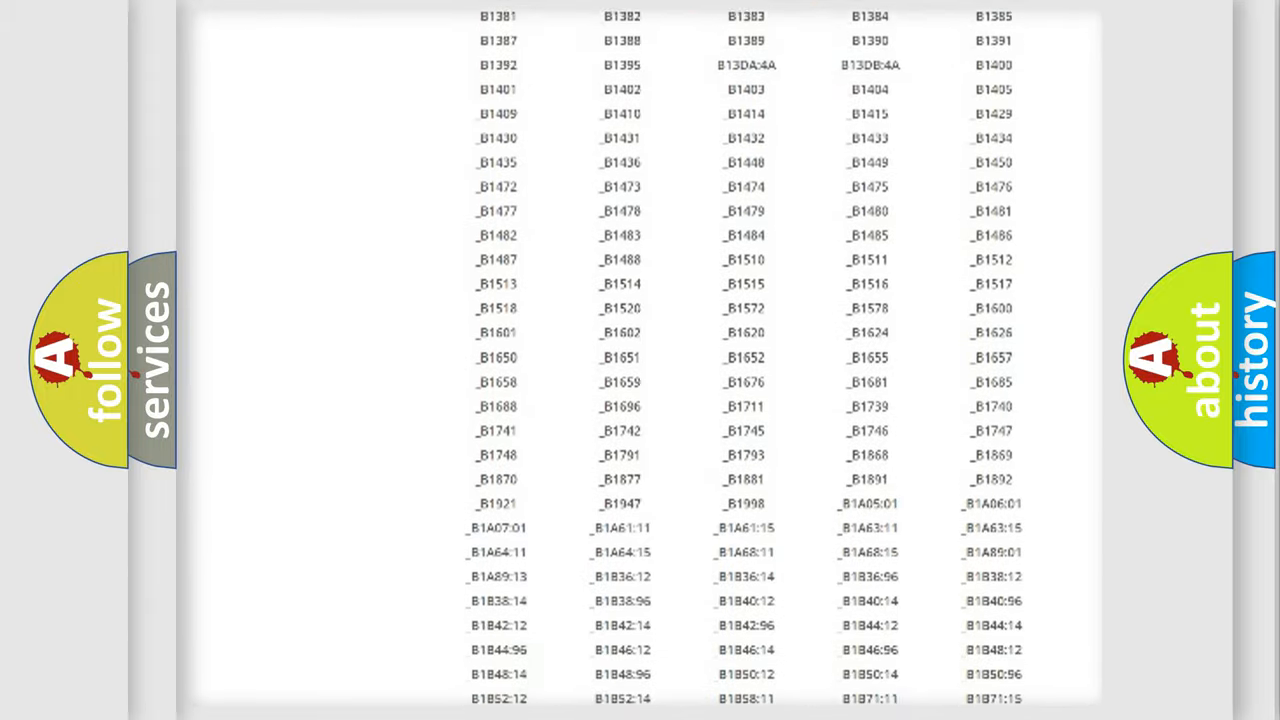
scroll(up, 3)
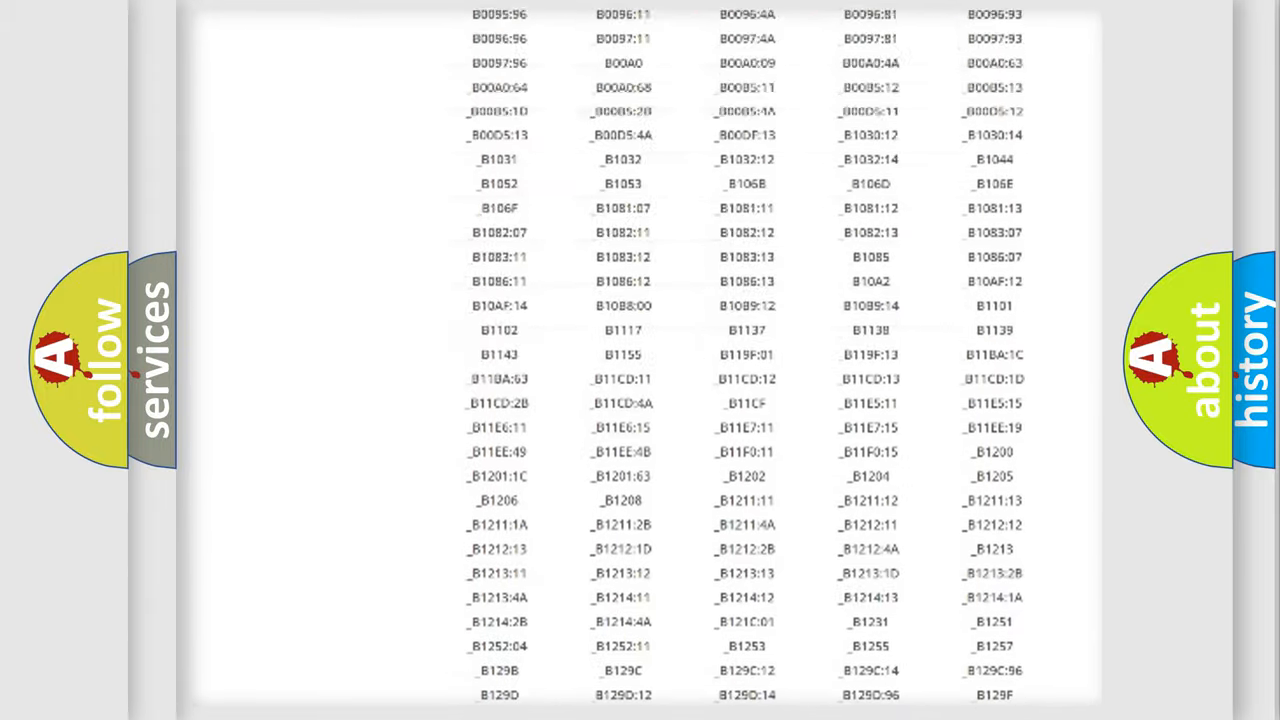